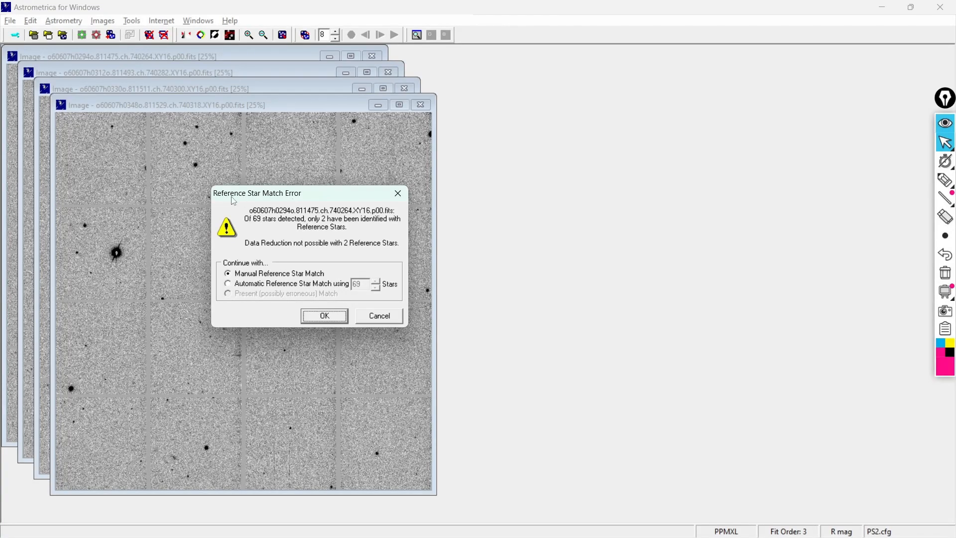
pyautogui.moveTo(298, 202)
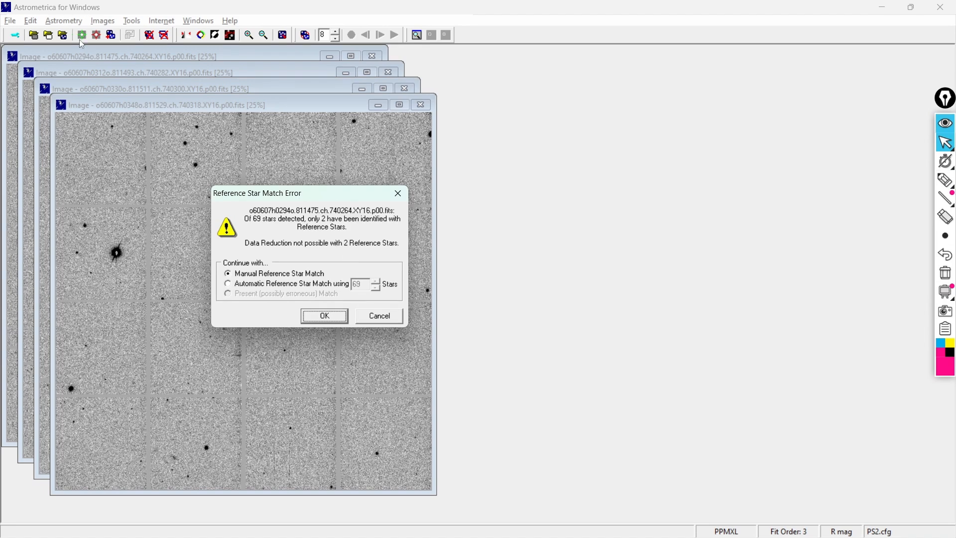
pyautogui.moveTo(441, 423)
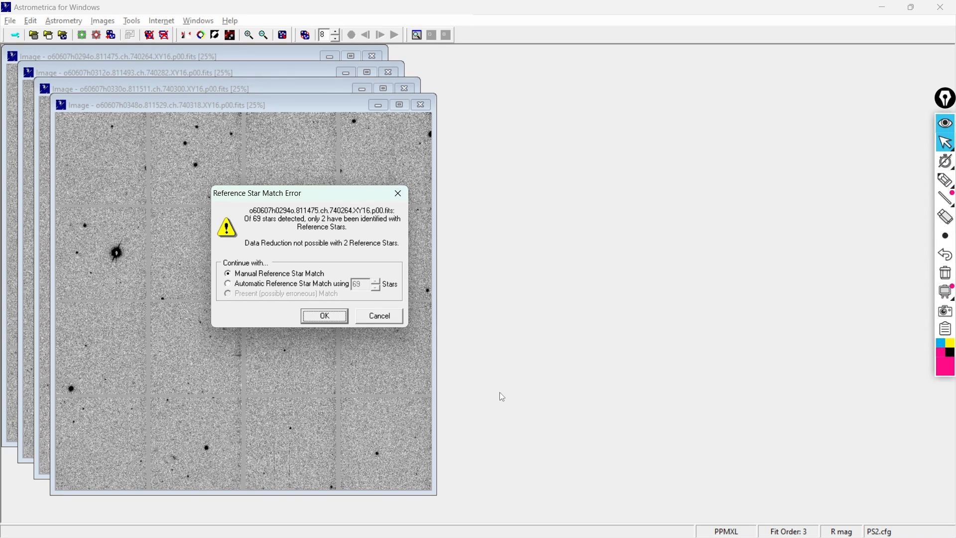
pyautogui.moveTo(488, 390)
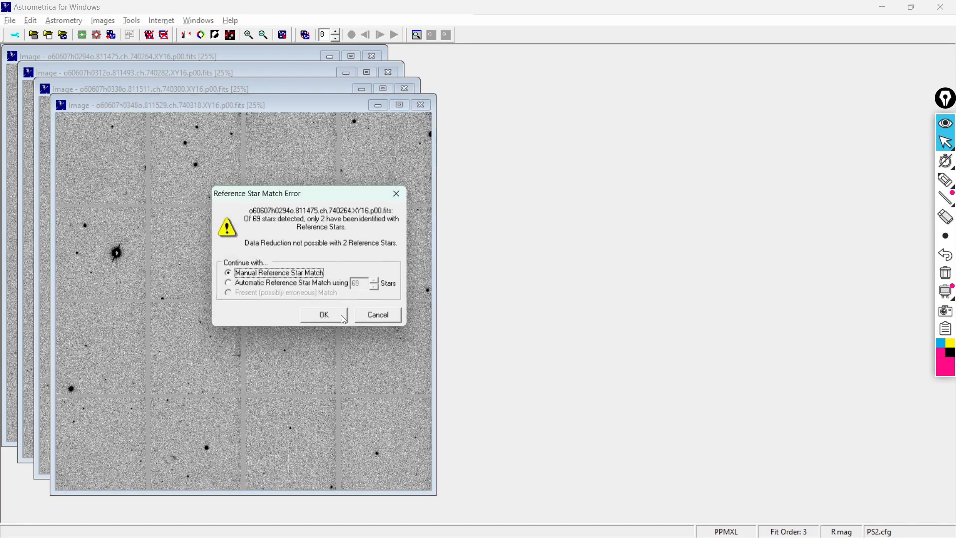
# Step: Select Automatic Reference Star Match using 69 stars in the match error prompt
pyautogui.click(227, 283)
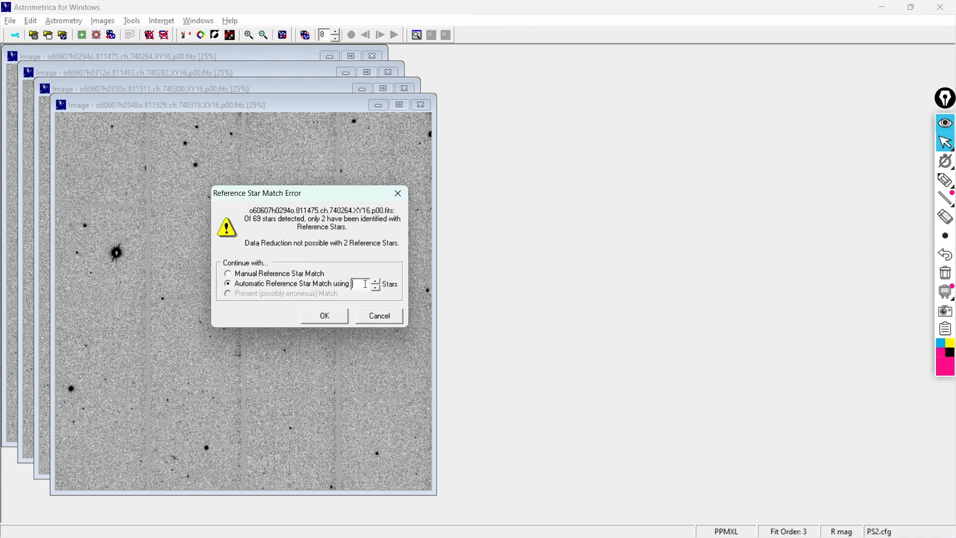
pyautogui.write('500')
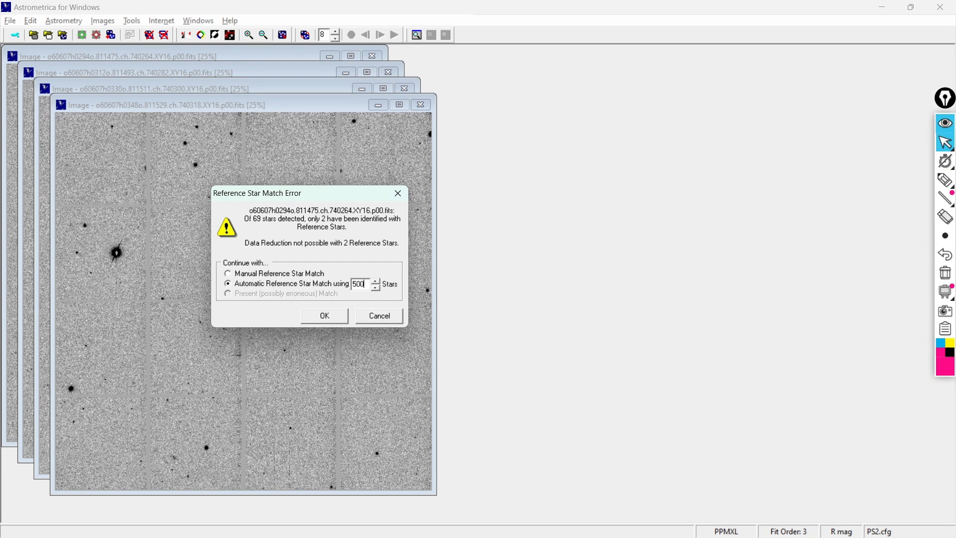
pyautogui.click(227, 273)
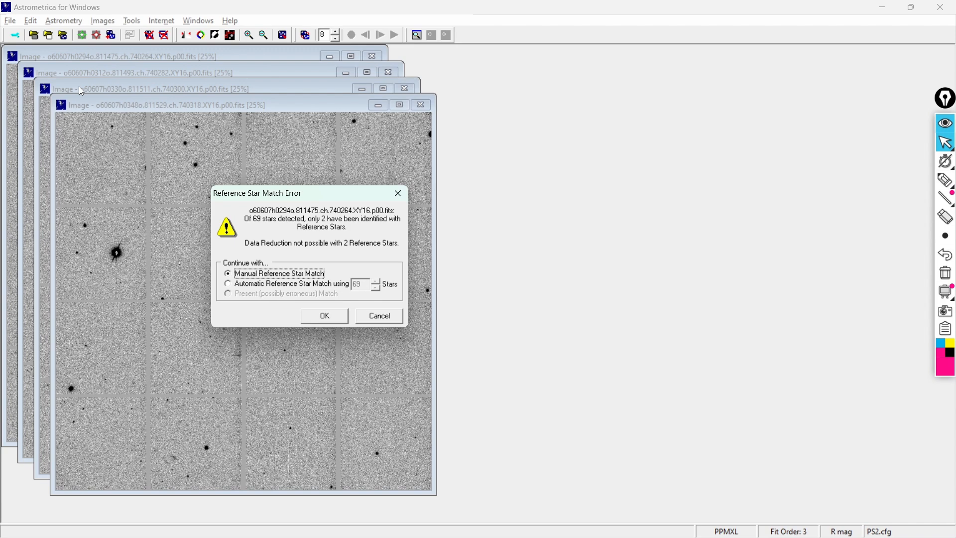
pyautogui.moveTo(93, 92)
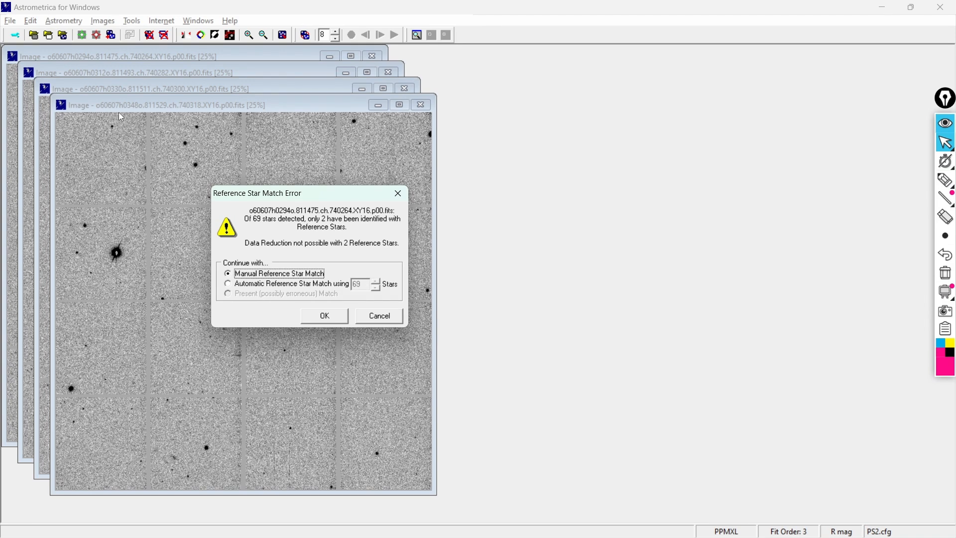
pyautogui.moveTo(27, 57)
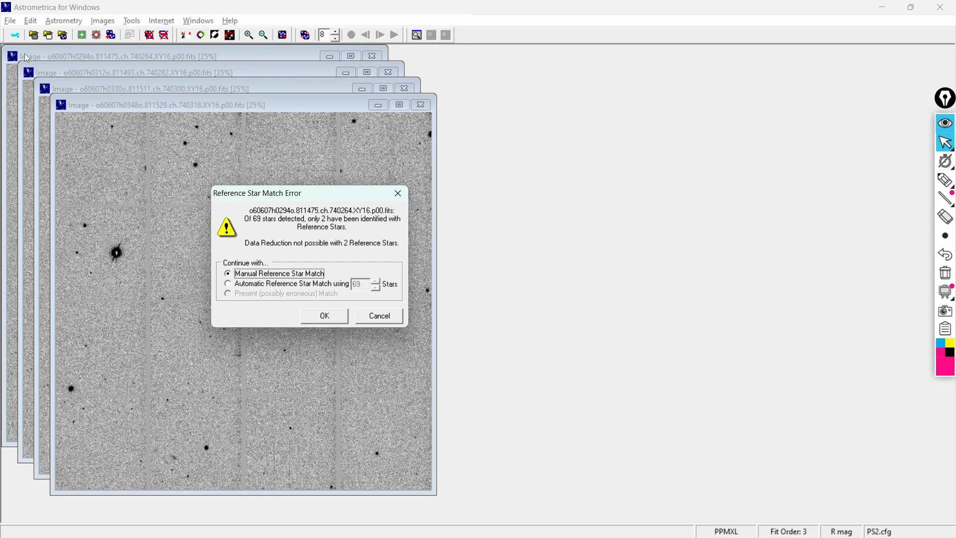
pyautogui.moveTo(146, 133)
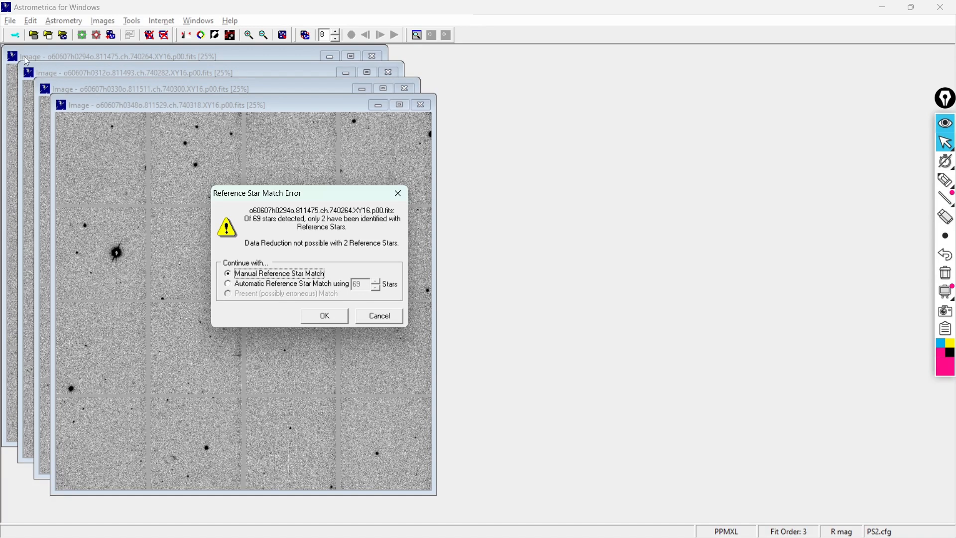
pyautogui.moveTo(319, 202)
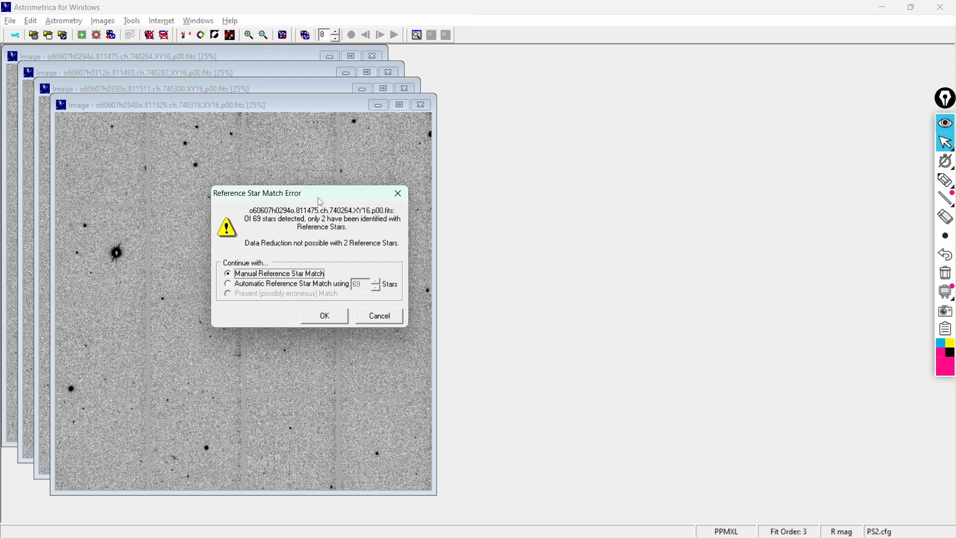
pyautogui.moveTo(308, 224)
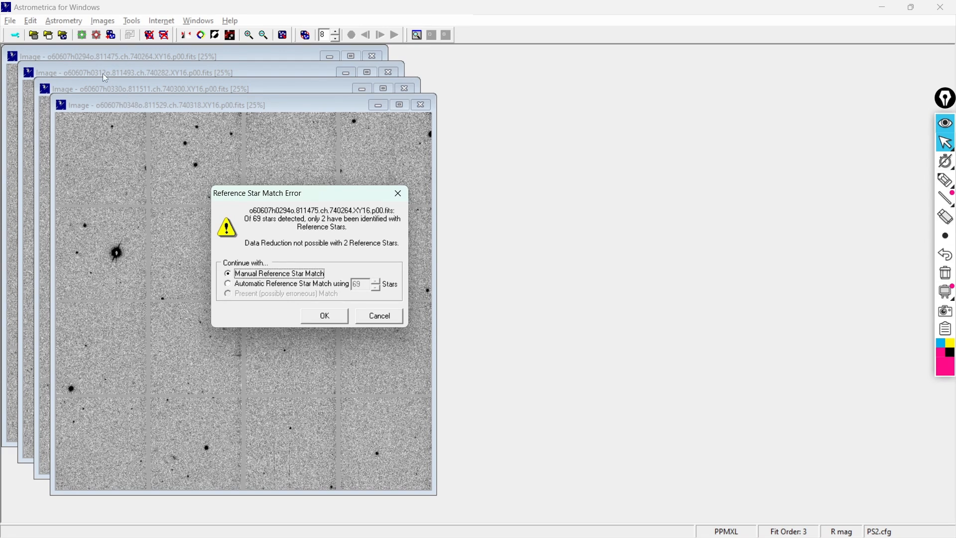
pyautogui.moveTo(174, 100)
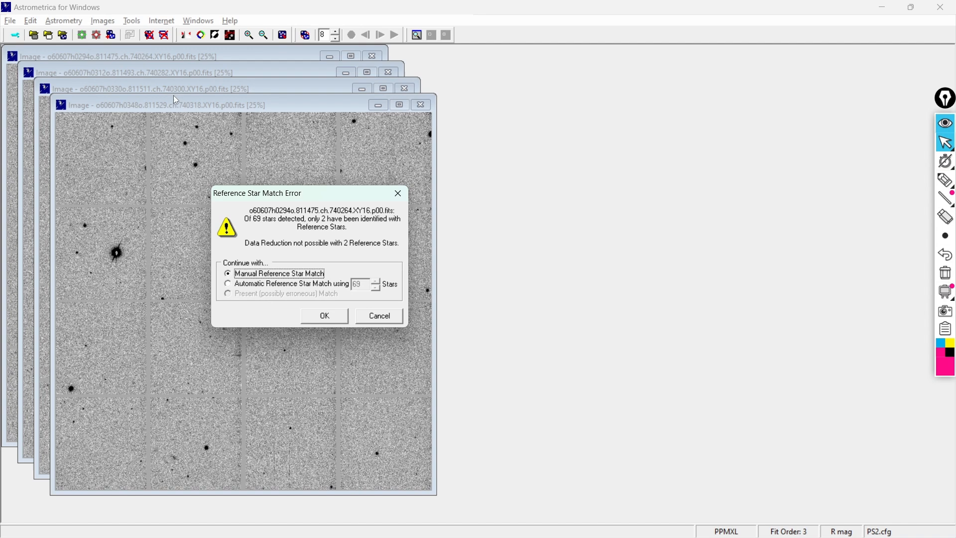
pyautogui.moveTo(256, 251)
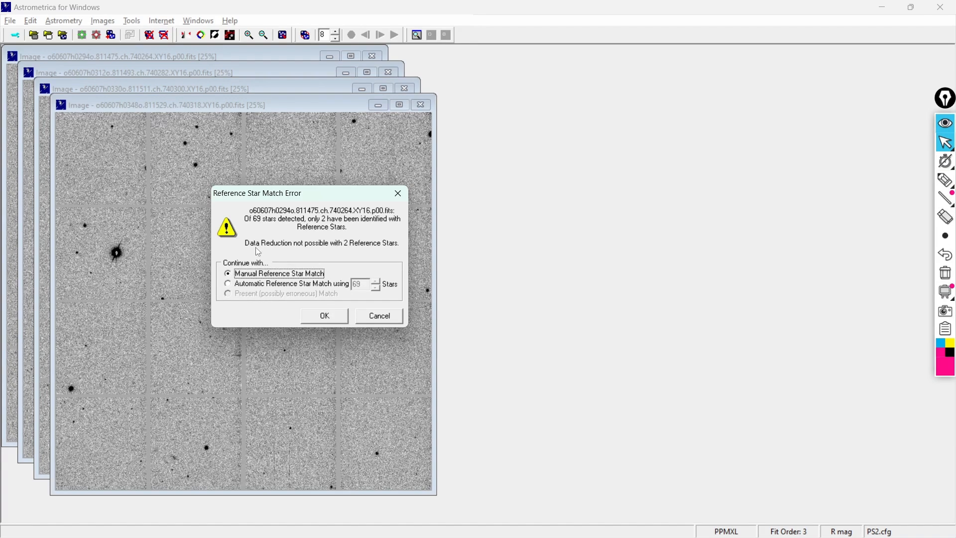
pyautogui.moveTo(255, 247)
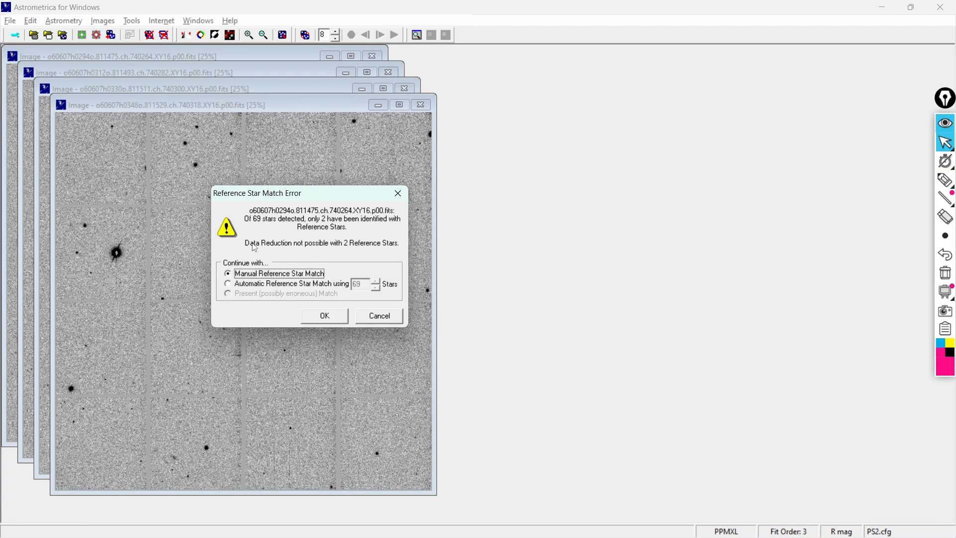
pyautogui.moveTo(250, 257)
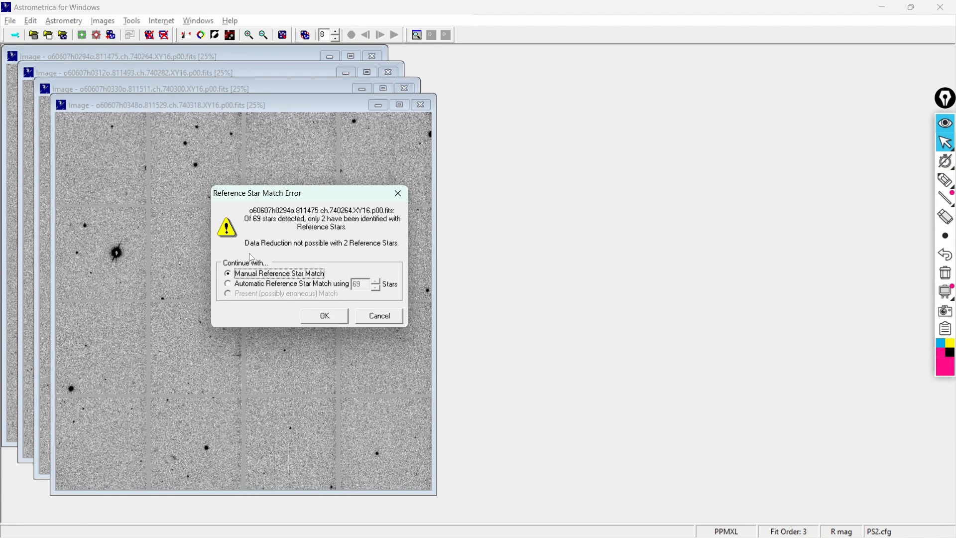
pyautogui.click(228, 284)
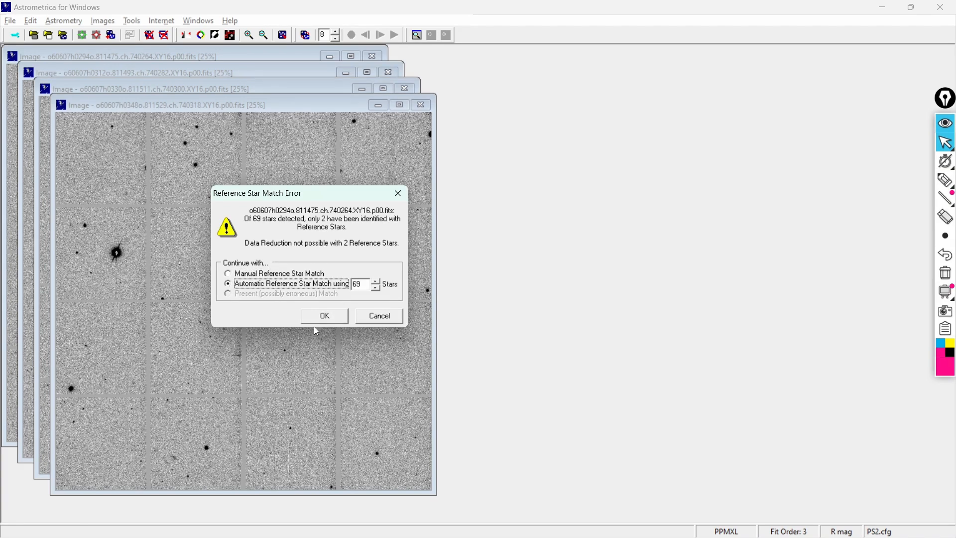
pyautogui.moveTo(373, 278)
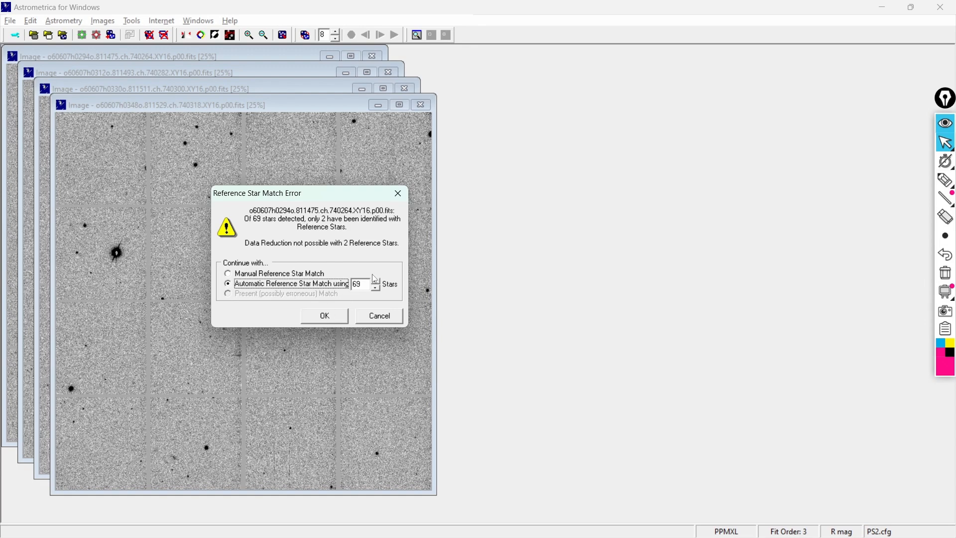
pyautogui.moveTo(246, 196)
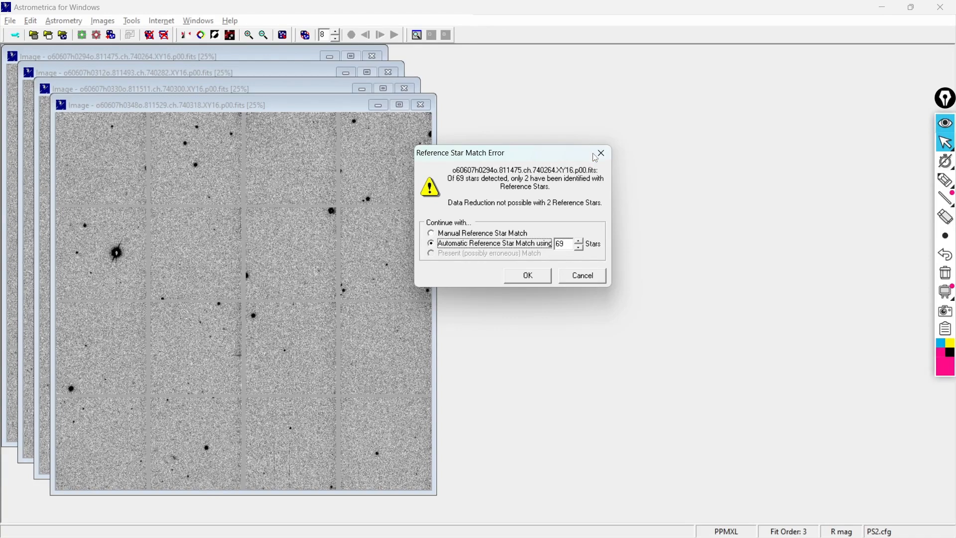
# Step: Cancel the failed match, acknowledge the aborted reduction, and go to Settings
pyautogui.click(580, 275)
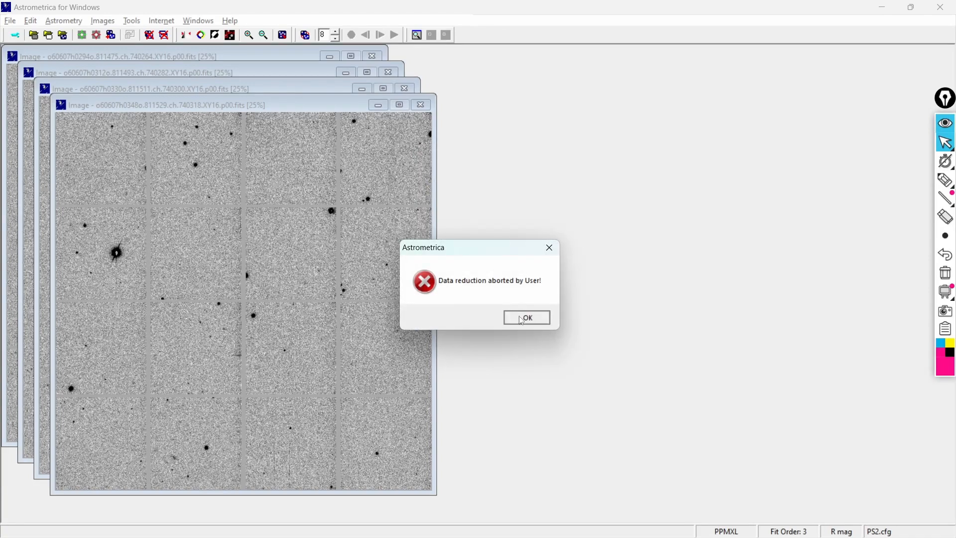
pyautogui.click(526, 318)
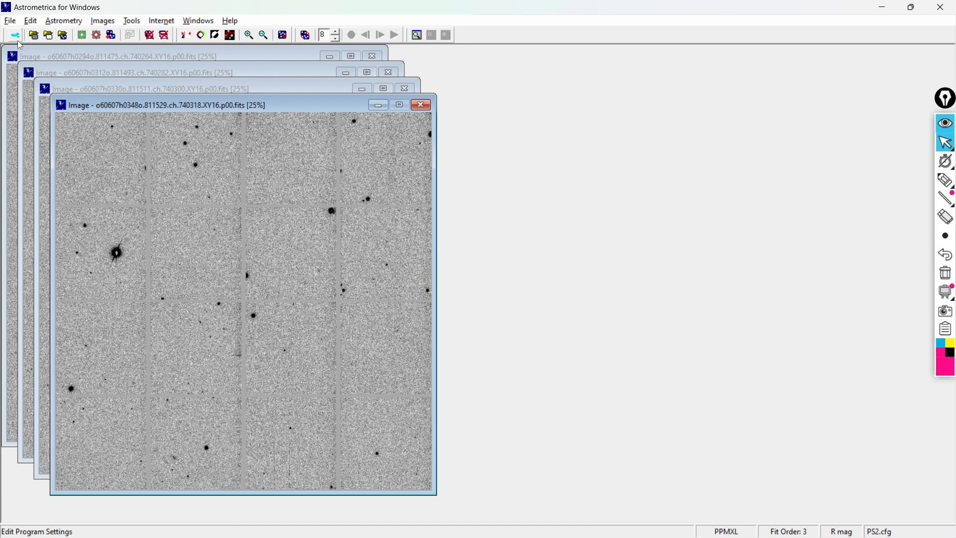
pyautogui.click(14, 35)
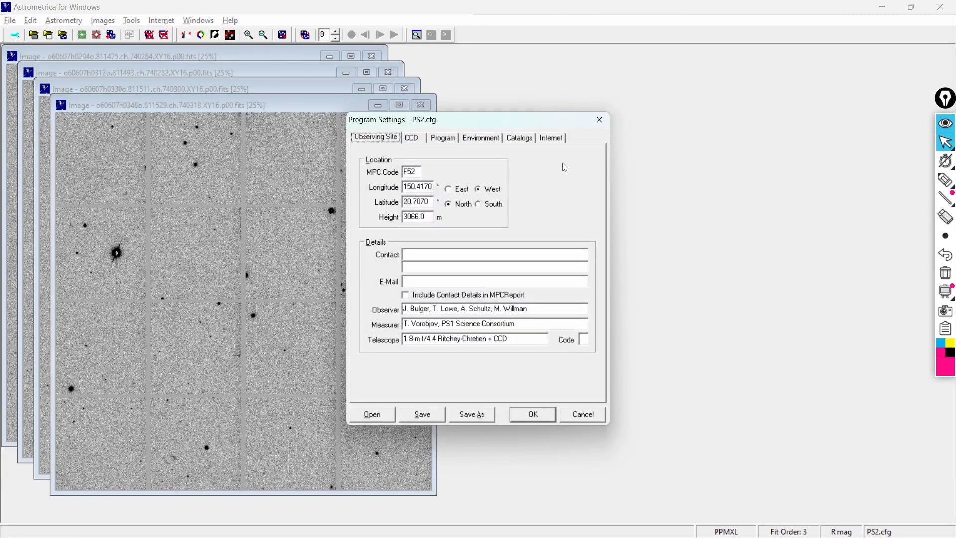
# Step: Choose a different VizieR server under the Internet settings
pyautogui.click(550, 138)
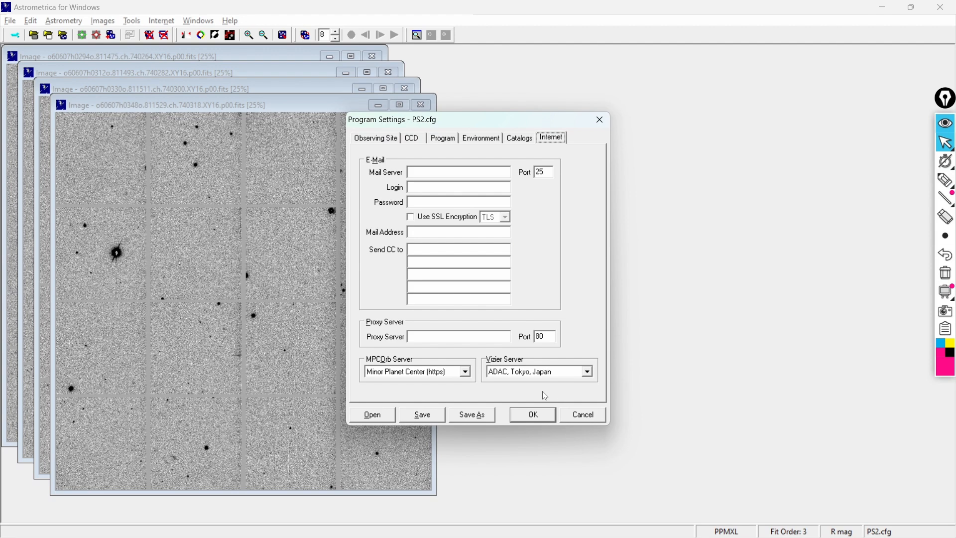
pyautogui.click(585, 371)
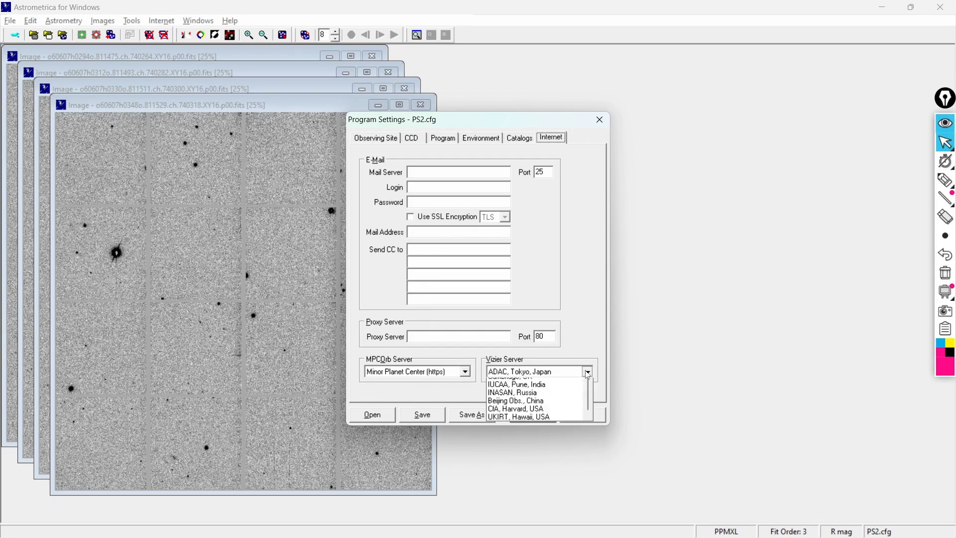
pyautogui.click(514, 408)
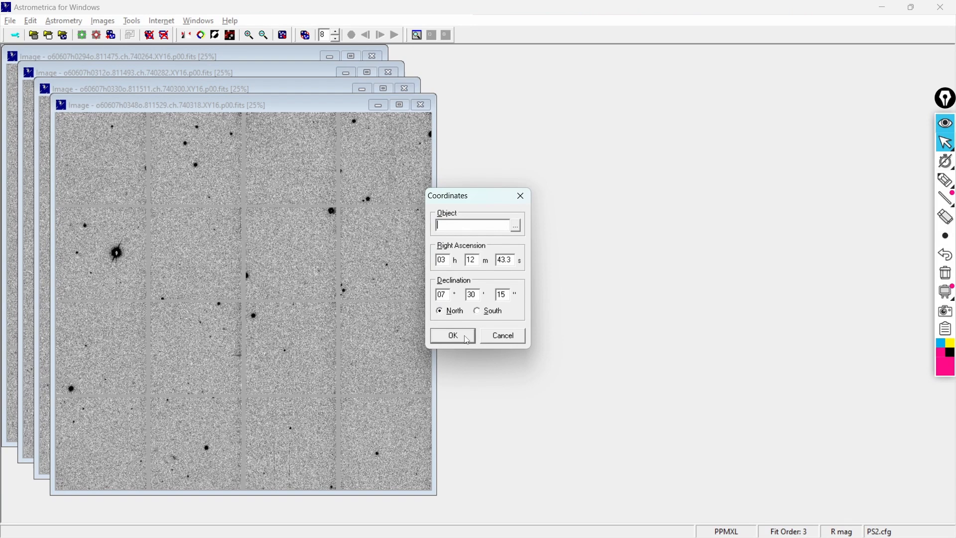
# Step: Accept RA 03h 12m 43.3s, Dec +07° 30′ 15″ and complete data reduction for all four images
pyautogui.click(452, 336)
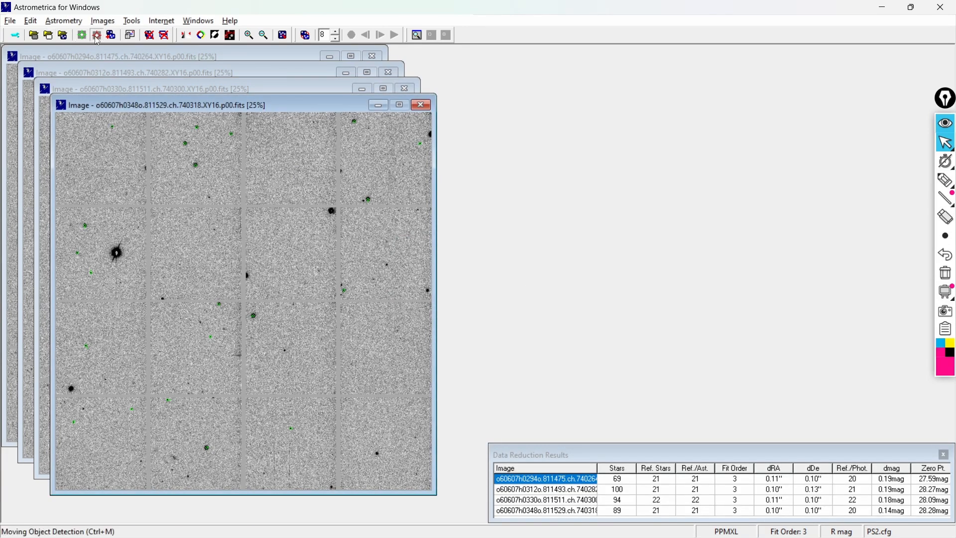
pyautogui.click(96, 35)
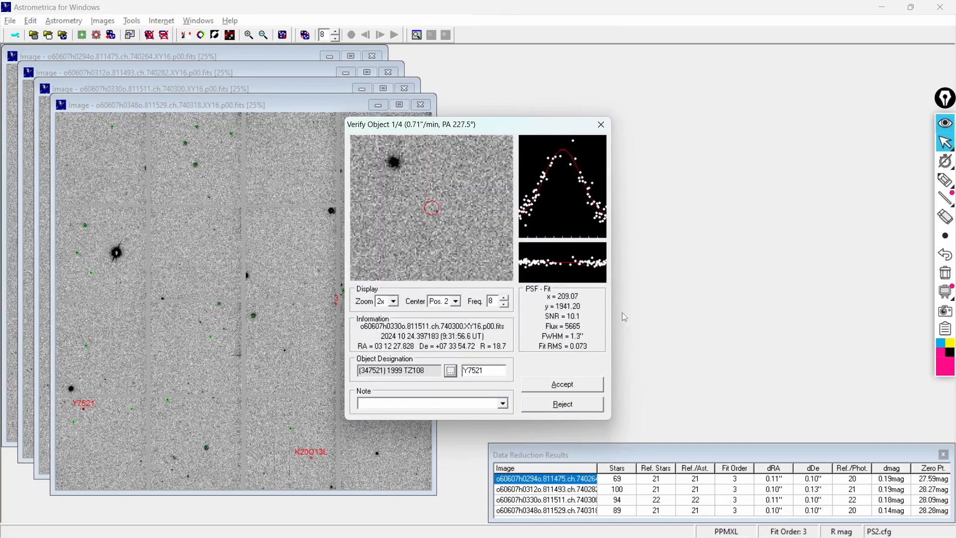
pyautogui.click(562, 383)
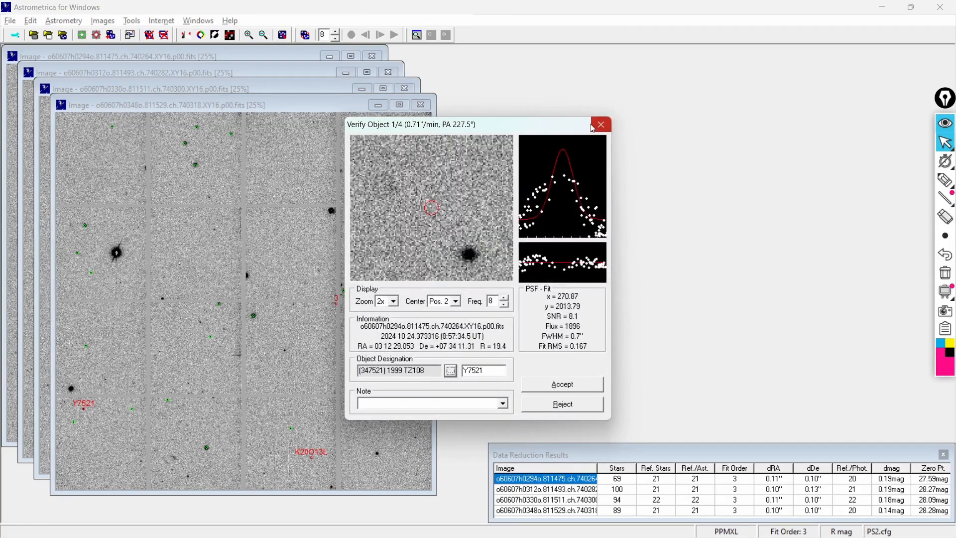
pyautogui.click(601, 125)
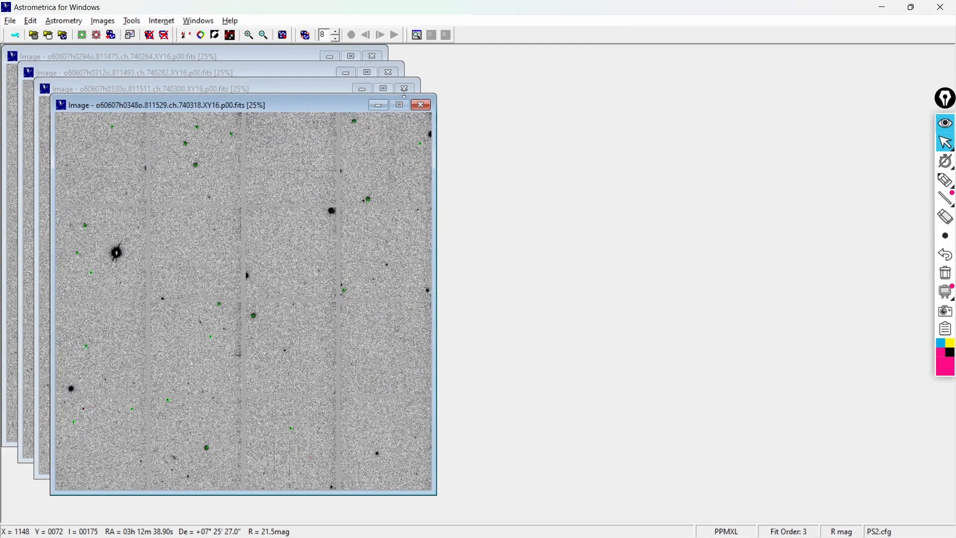